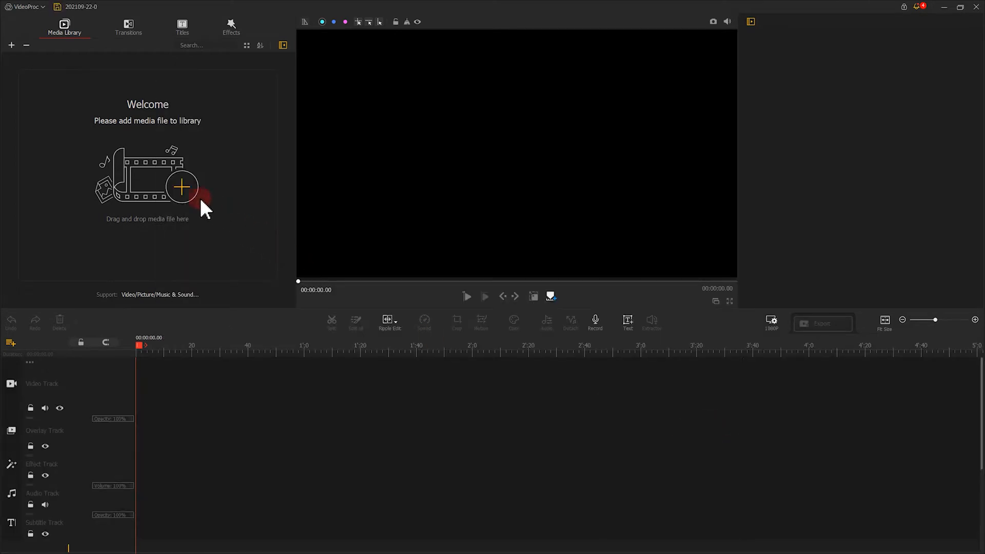
Import the fisheye skateboarding MOV clip from the Make Lens Correction folder
{"action": "left_click", "coordinate": [181, 186]}
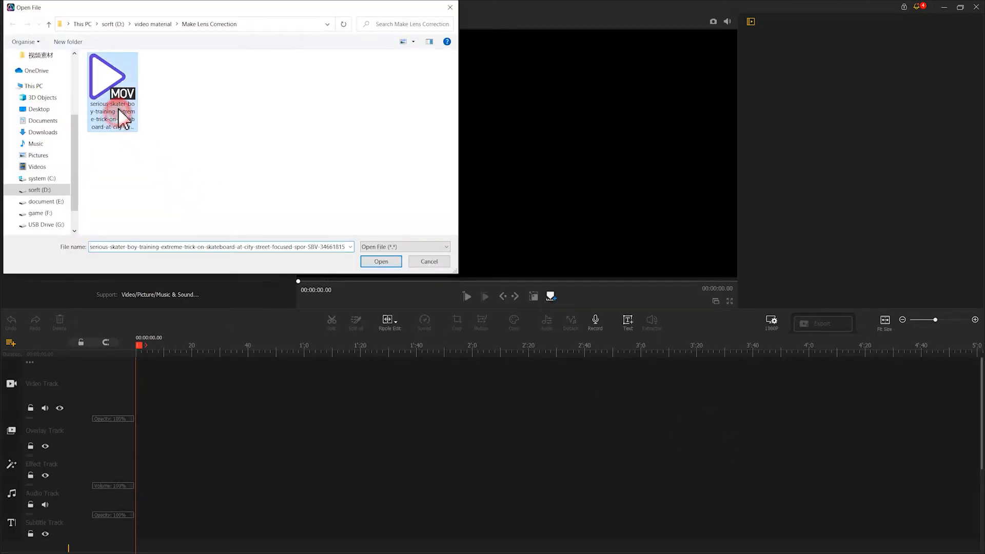
{"action": "left_click", "coordinate": [381, 261]}
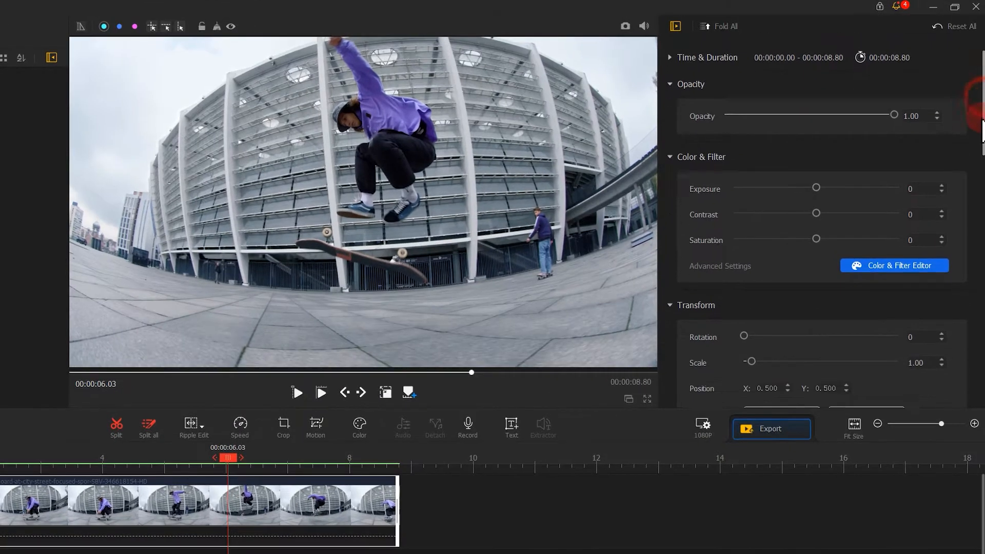
Enable Lens Distortion Correction for the skateboarding clip
{"action": "left_click", "coordinate": [239, 427]}
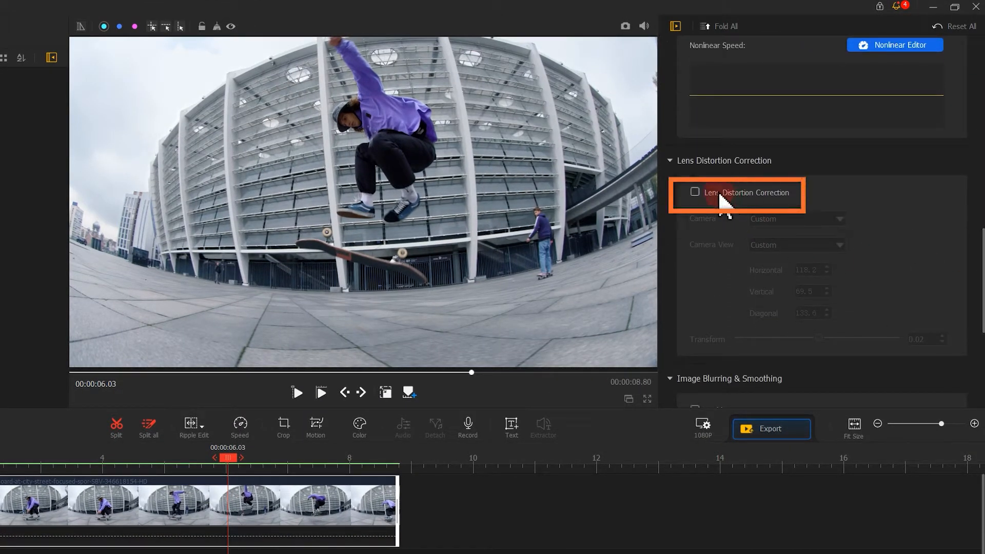
{"action": "left_click", "coordinate": [695, 192]}
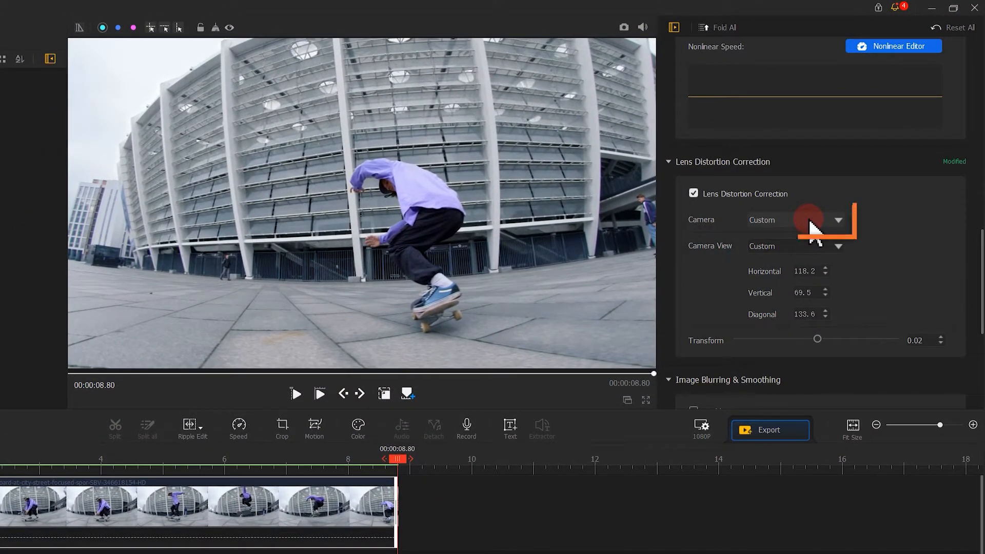
Keep the Custom camera preset with view angles horizontal 120, vertical 75, diagonal 150
{"action": "left_click", "coordinate": [838, 219]}
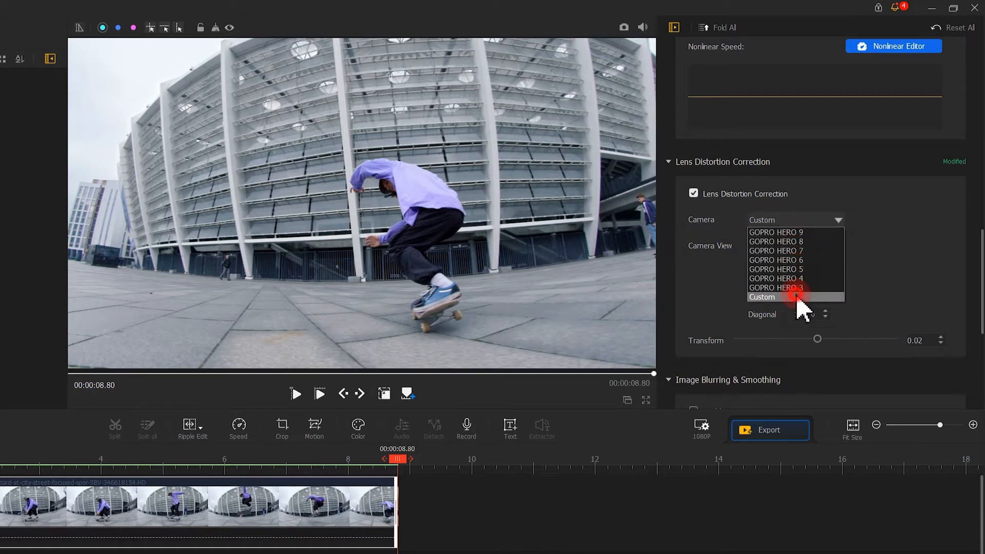
{"action": "left_click", "coordinate": [762, 296]}
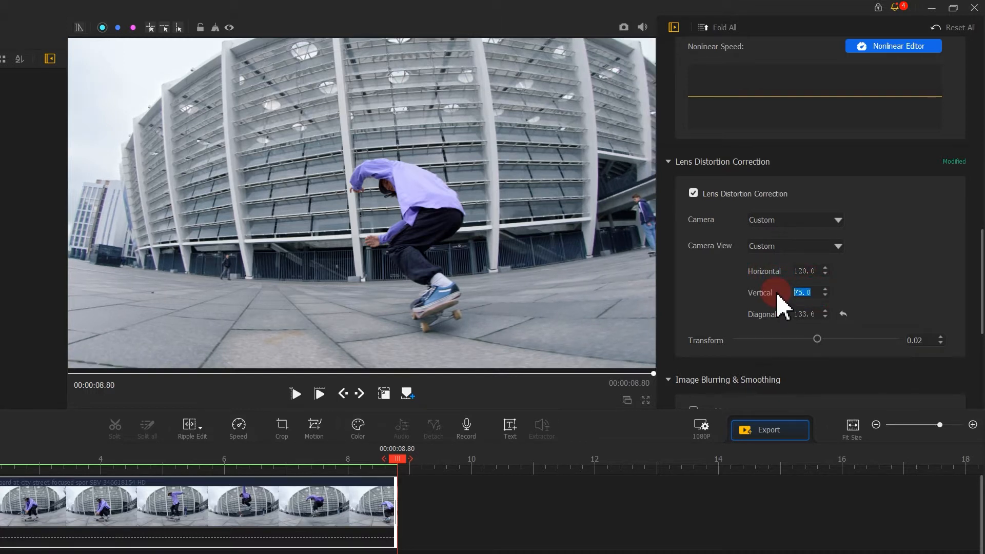
{"action": "left_click", "coordinate": [804, 314]}
{"action": "type", "text": "150"}
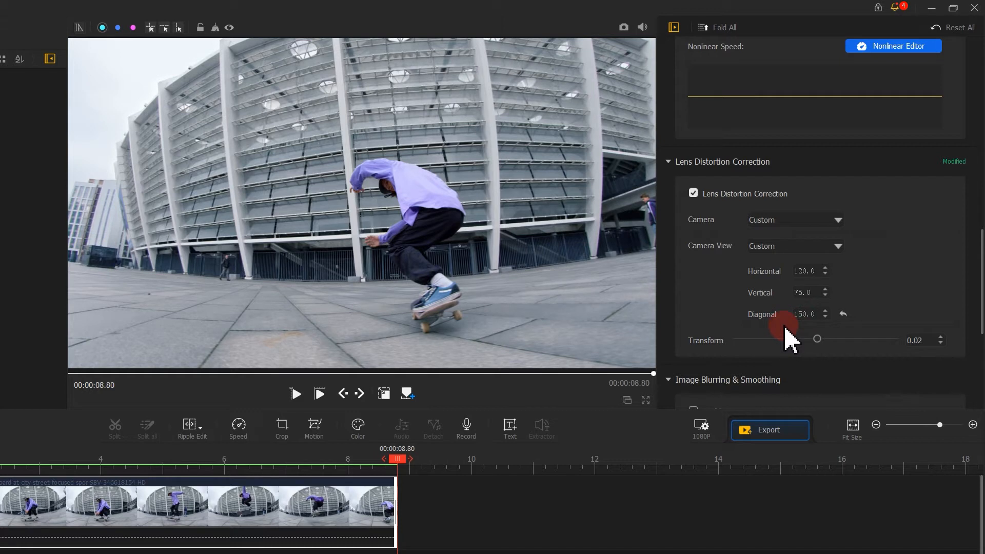
Set the skate clip's correction Transform slider to a slightly negative value
{"action": "left_click_drag", "start_coordinate": [819, 338], "coordinate": [815, 338]}
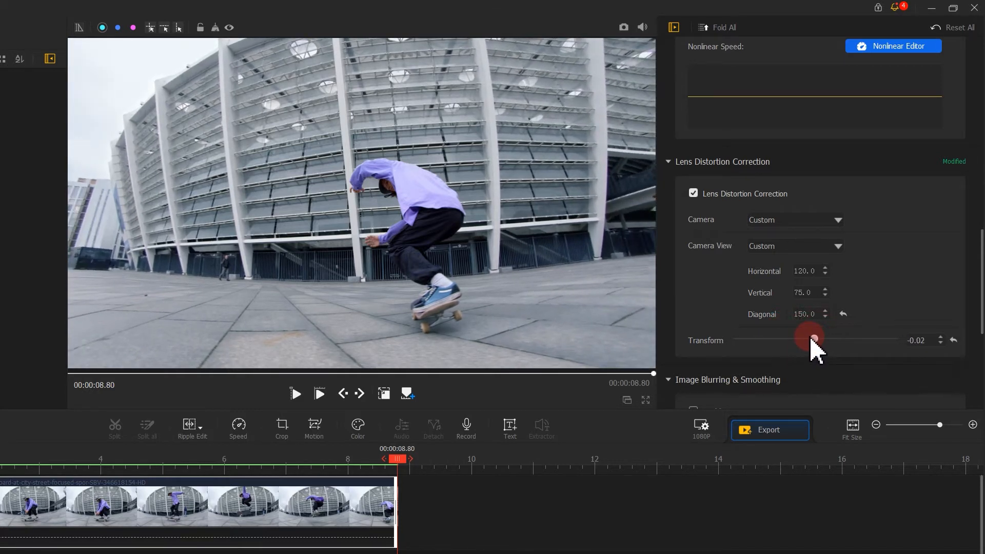
{"action": "left_click_drag", "start_coordinate": [813, 339], "coordinate": [801, 340]}
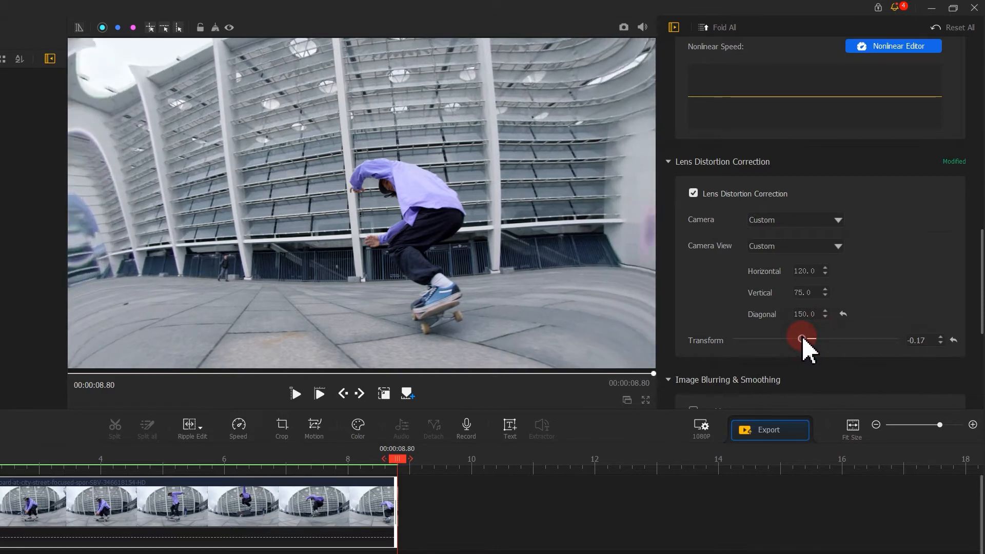
{"action": "left_click_drag", "start_coordinate": [801, 339], "coordinate": [813, 340]}
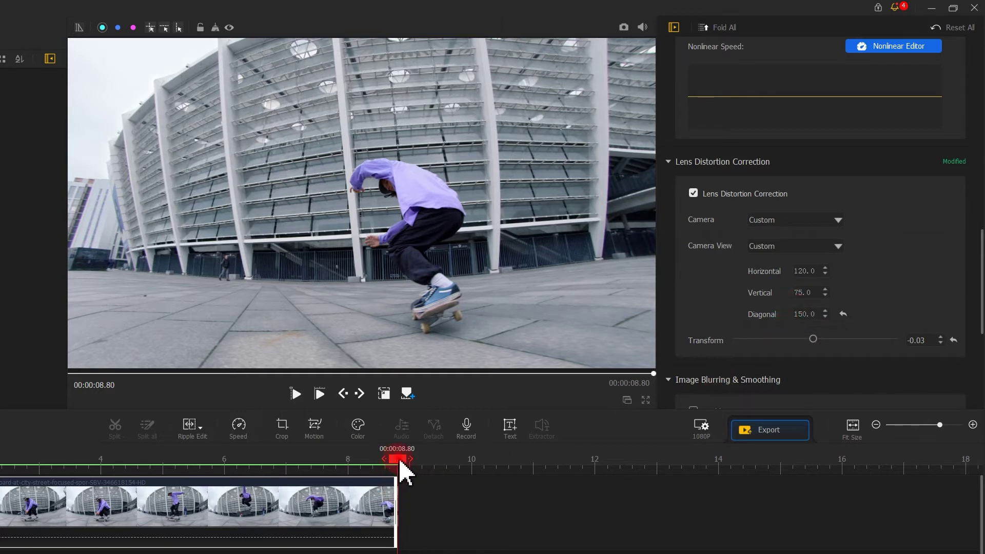
Play the clip from the start while fine-tuning the Transform amount
{"action": "left_click", "coordinate": [295, 394]}
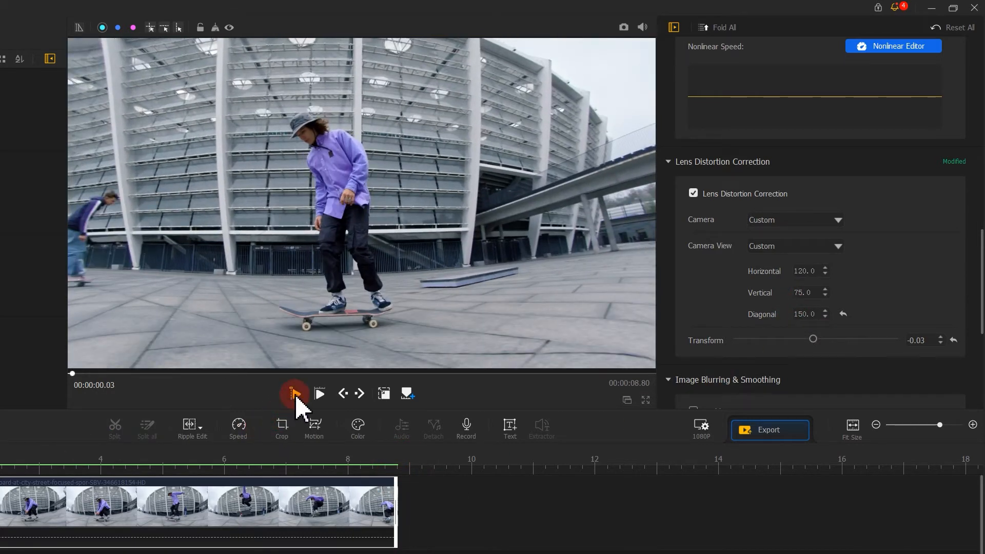
{"action": "left_click", "coordinate": [293, 393]}
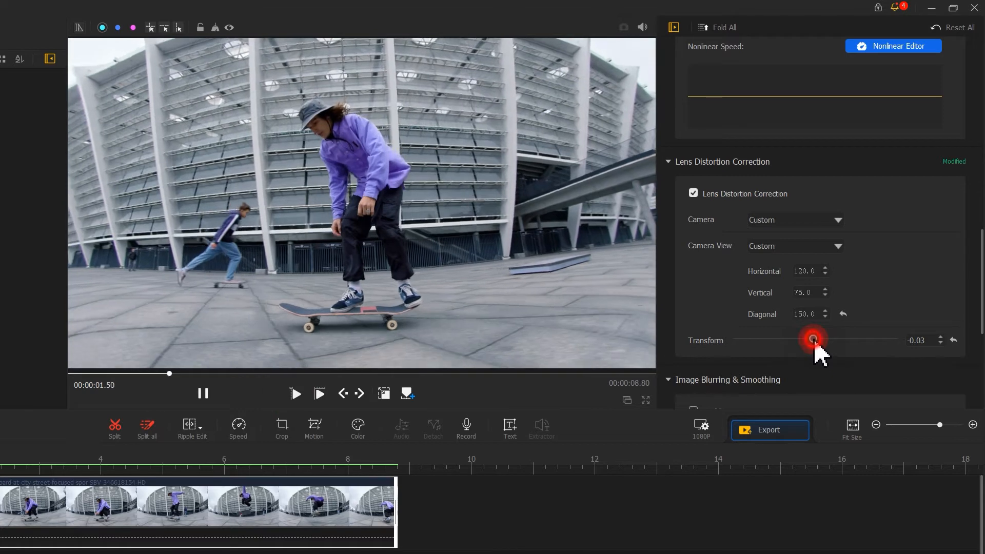
{"action": "left_click_drag", "start_coordinate": [812, 339], "coordinate": [807, 339]}
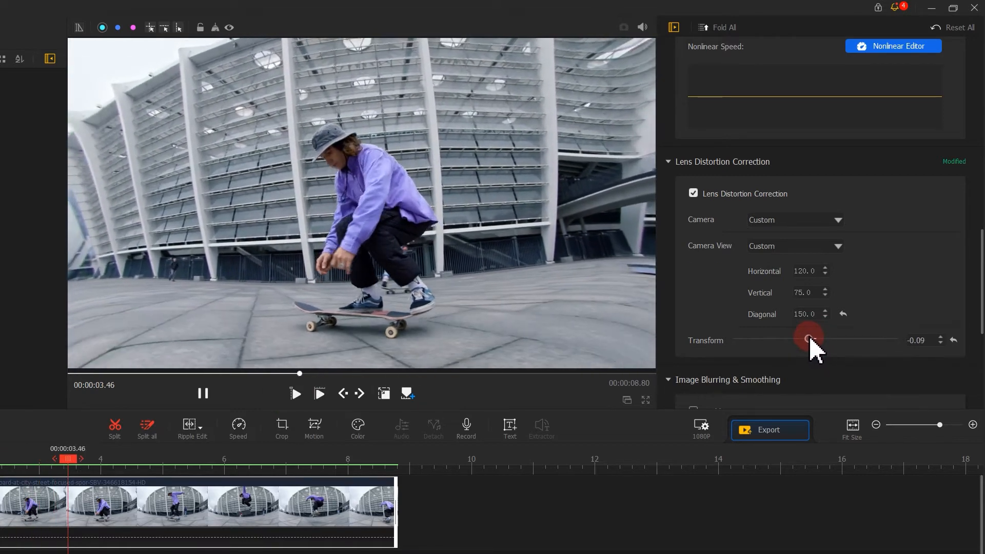
{"action": "left_click_drag", "start_coordinate": [809, 339], "coordinate": [813, 336]}
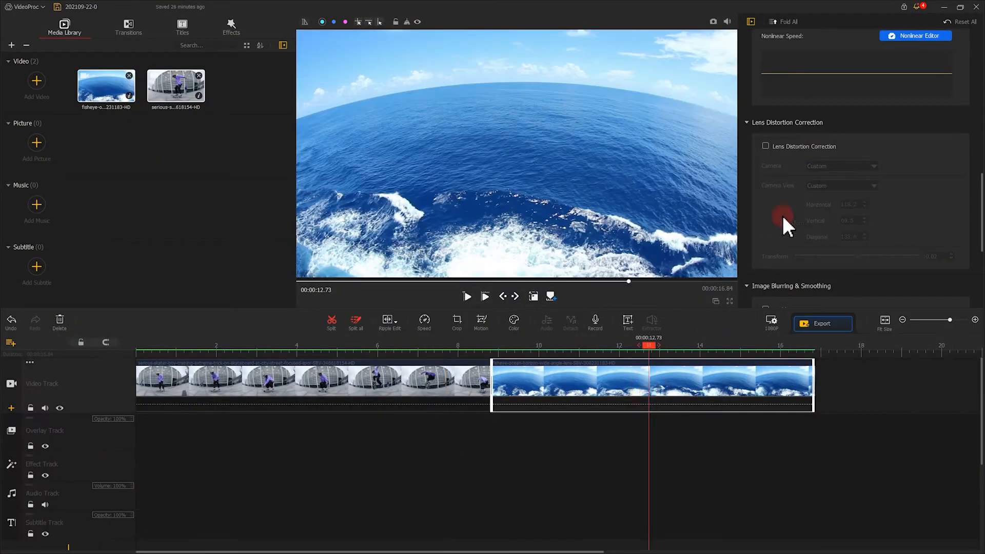
Enable lens correction on the ocean clip and export the project as MP4
{"action": "left_click", "coordinate": [765, 146]}
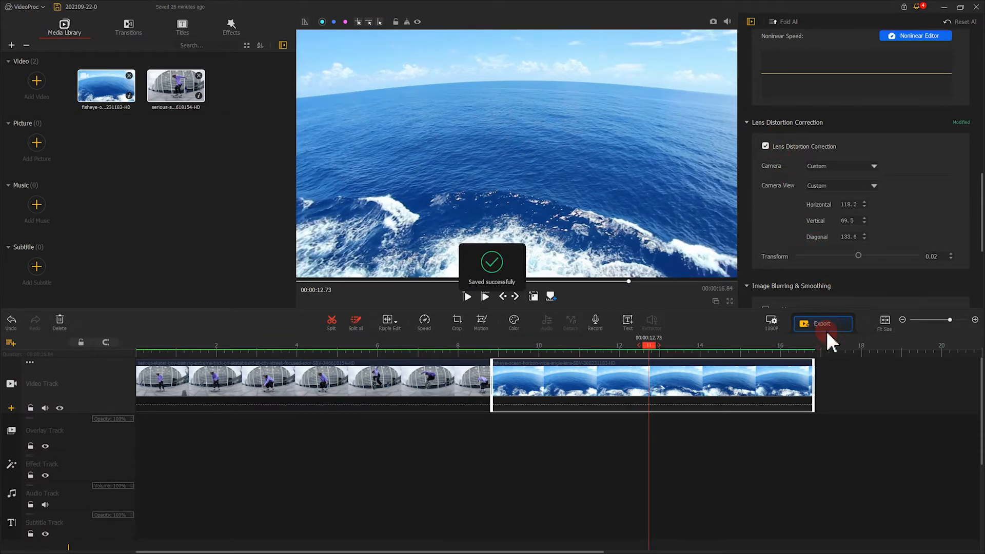
{"action": "left_click", "coordinate": [823, 323]}
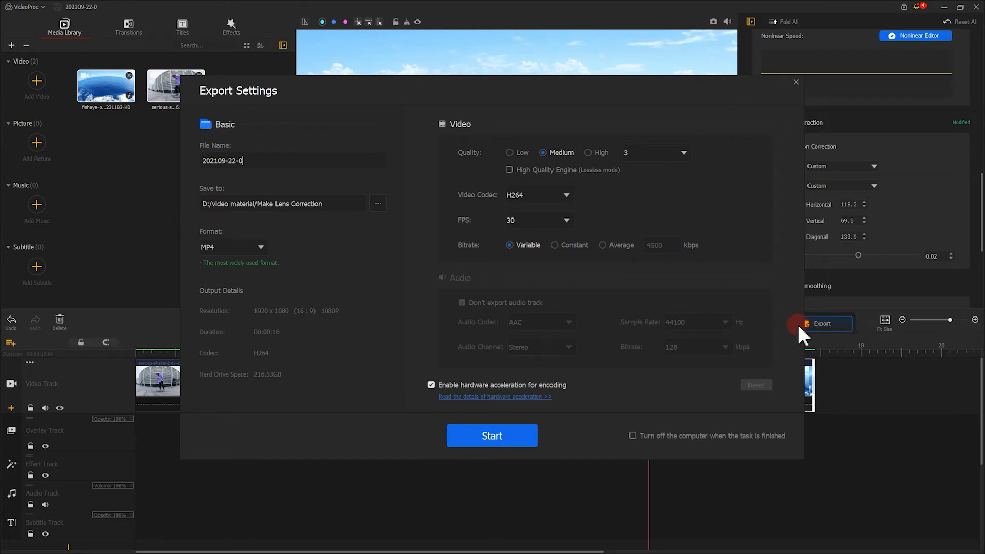
{"action": "left_click", "coordinate": [491, 435]}
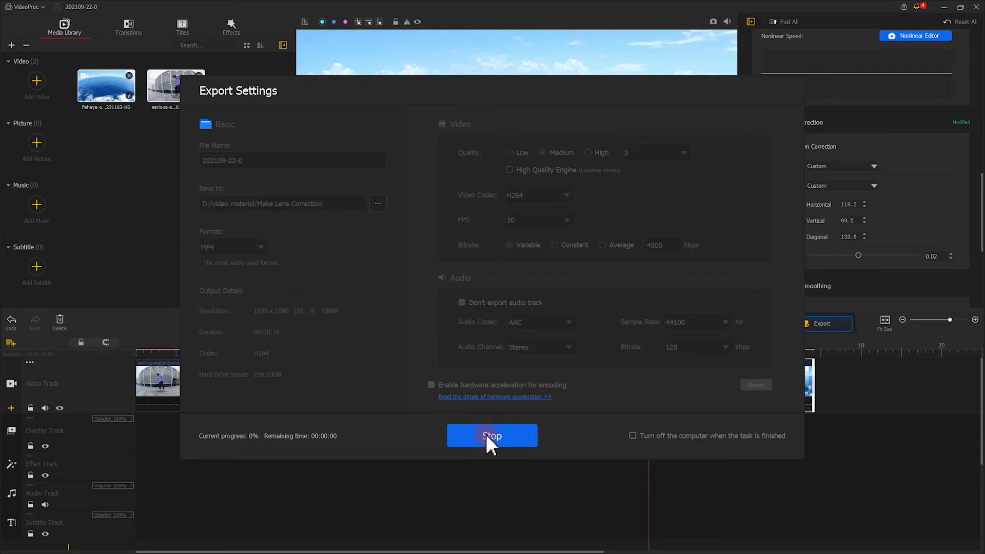